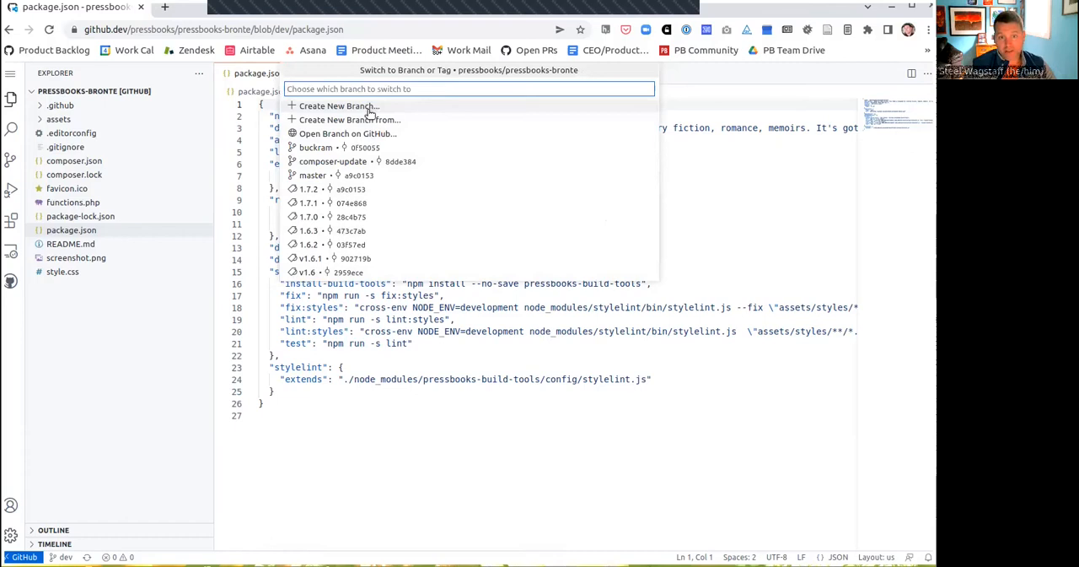
# Create a branch named update-node from the status bar and switch onto it.
pyautogui.click(338, 105)
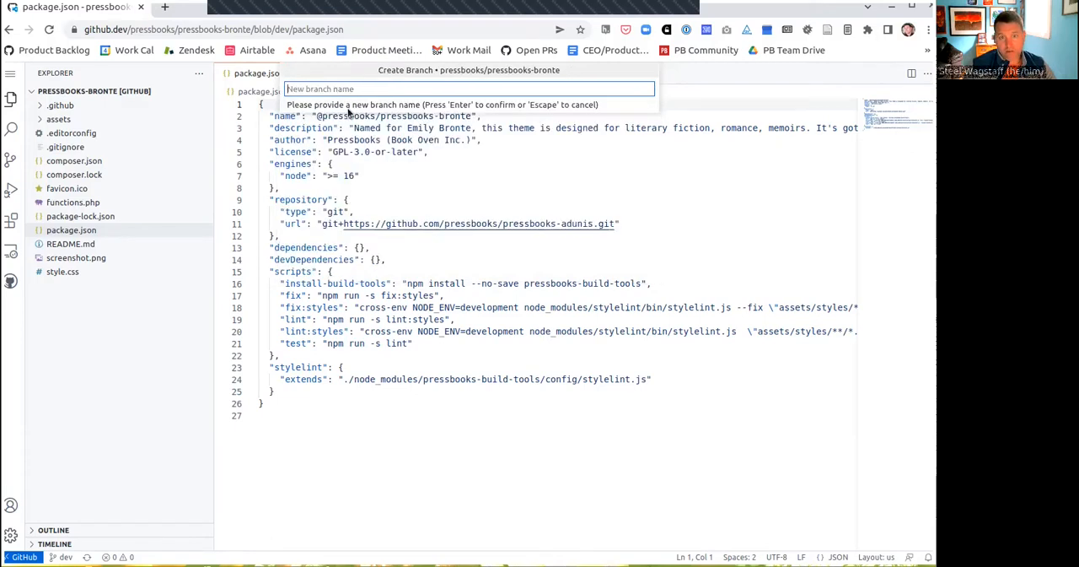
pyautogui.write('u')
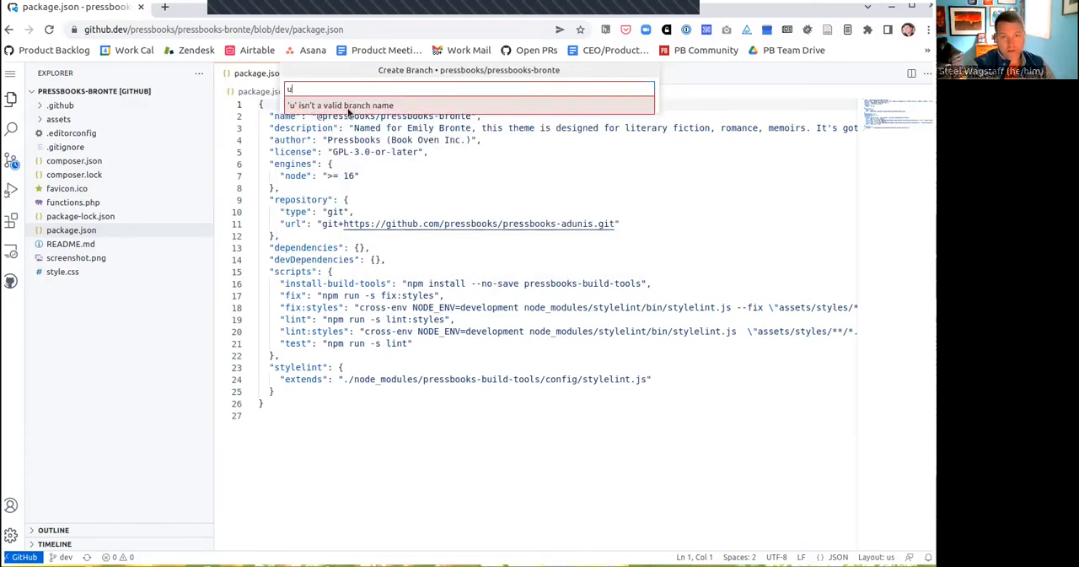
pyautogui.write('update-nod')
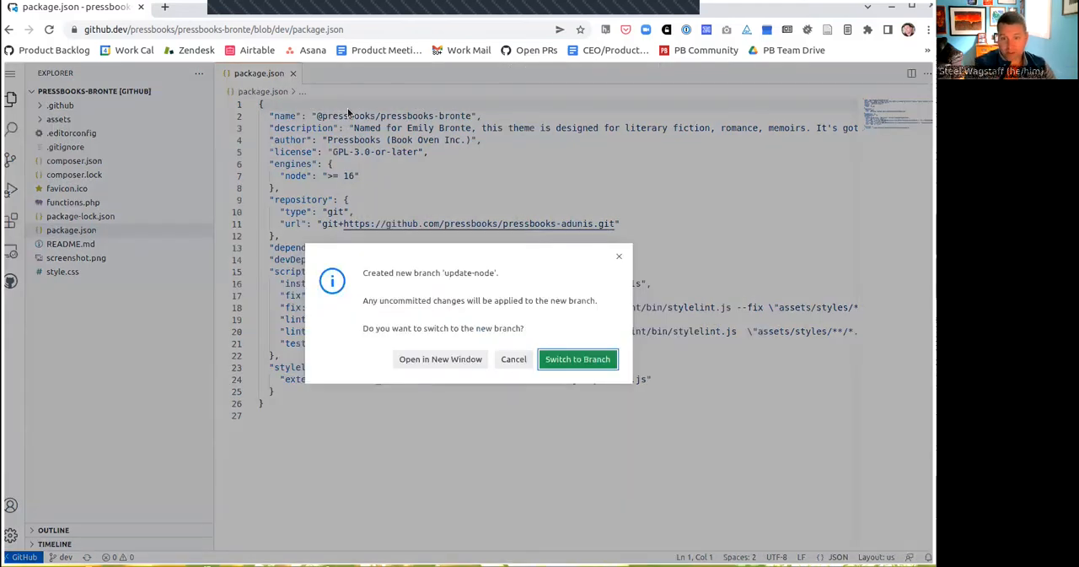
pyautogui.click(577, 358)
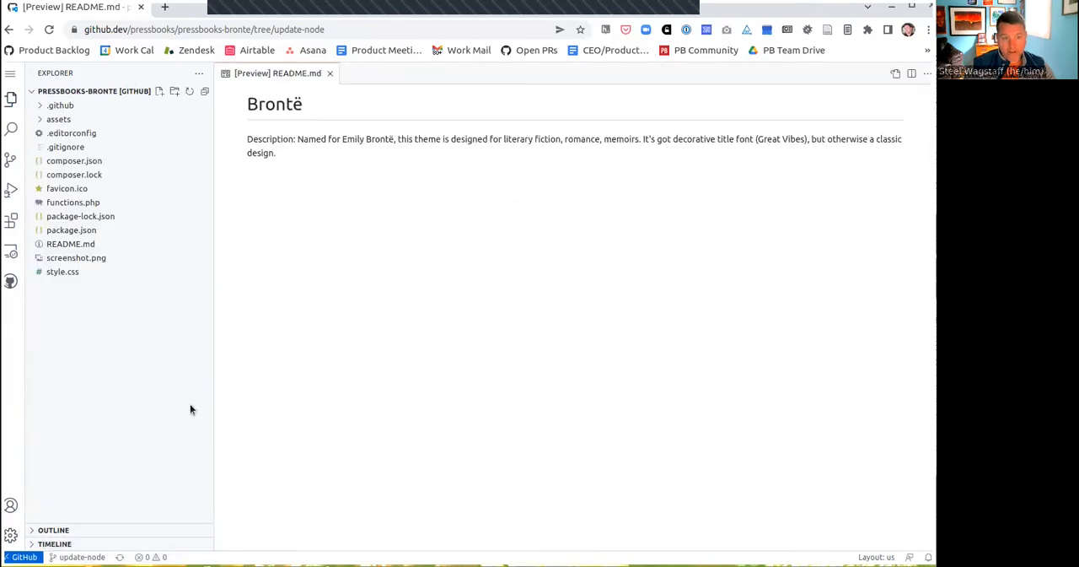
# Set Node to '>= 14' in package.json engines and '14' in the push.yml matrix.
pyautogui.click(72, 229)
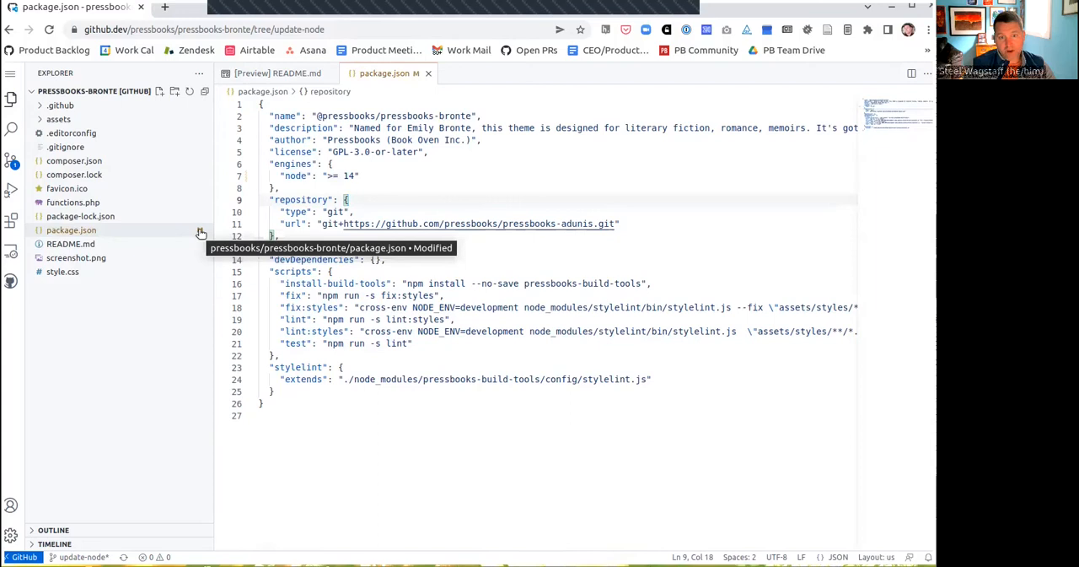
pyautogui.click(60, 104)
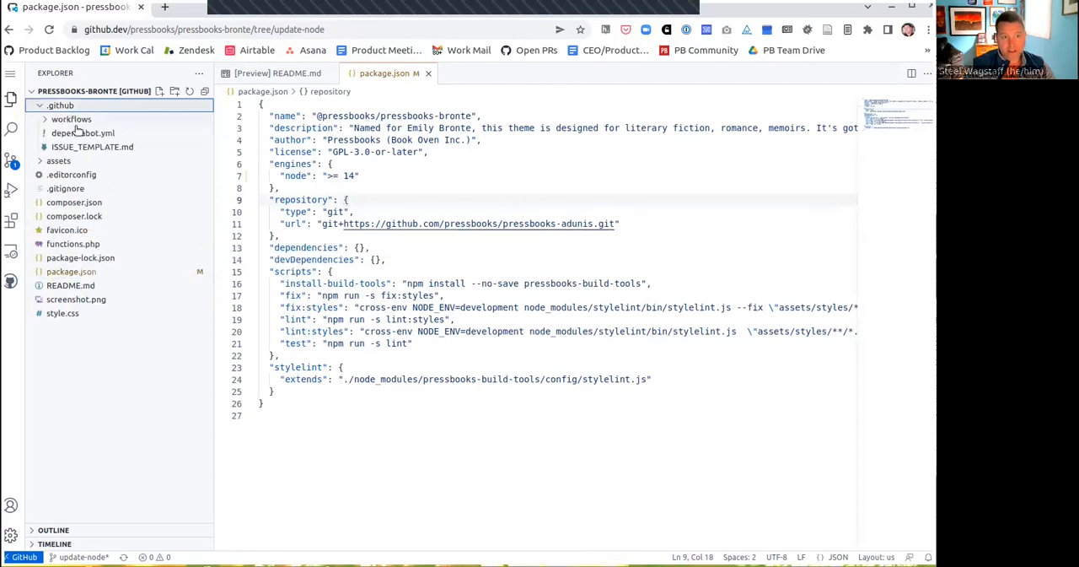
pyautogui.click(73, 132)
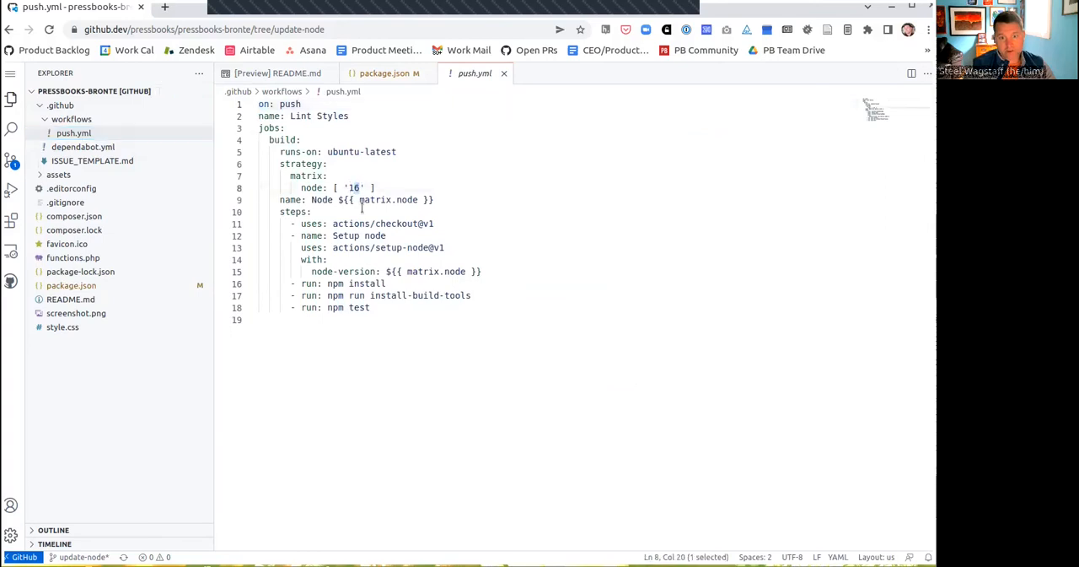
pyautogui.write('14')
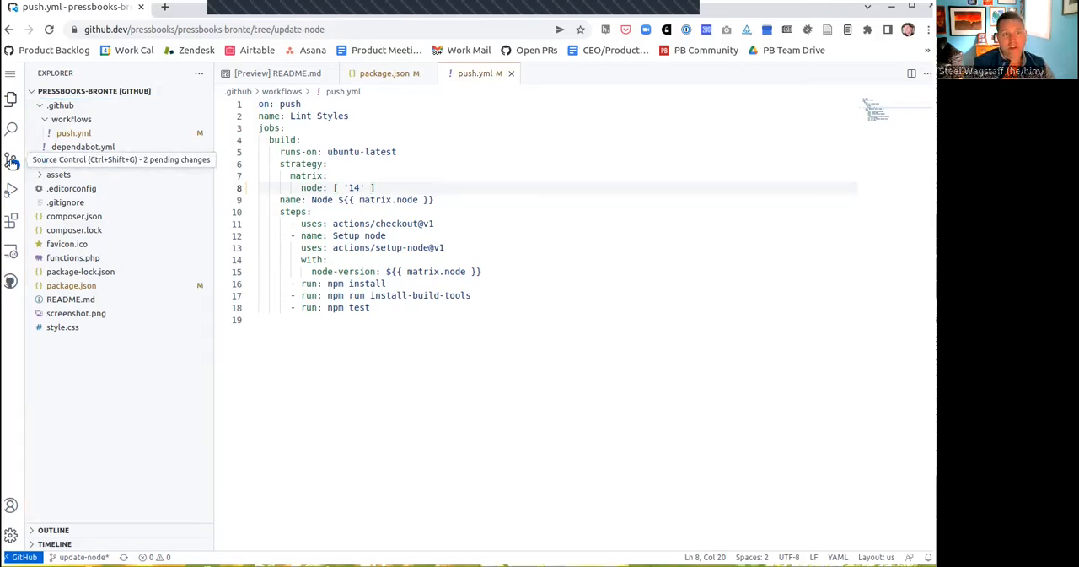
# Commit both changed files in Source Control with the message 'Use Node 14' and push.
pyautogui.click(12, 162)
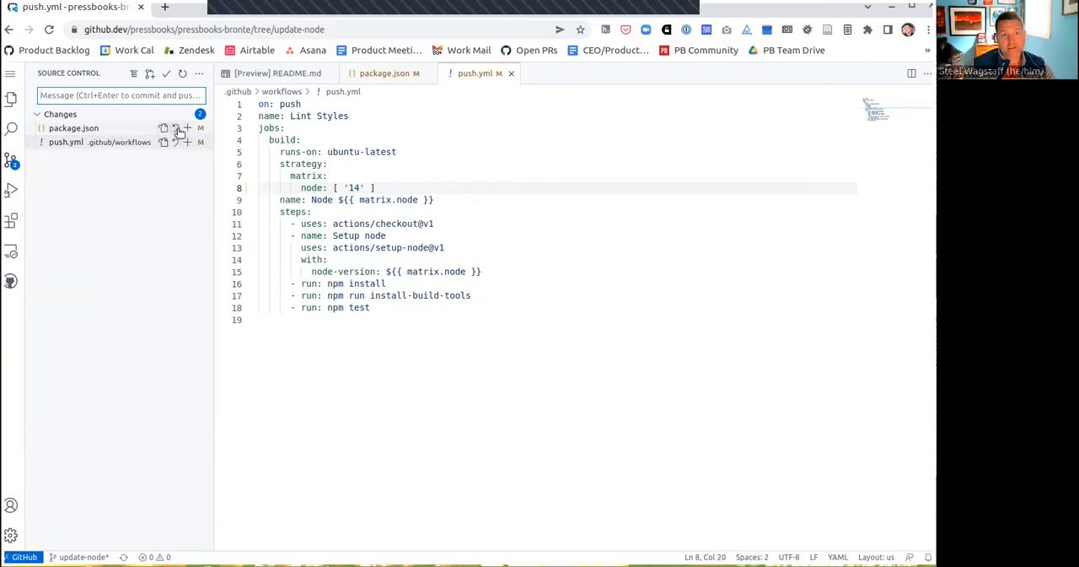
pyautogui.moveTo(187, 129)
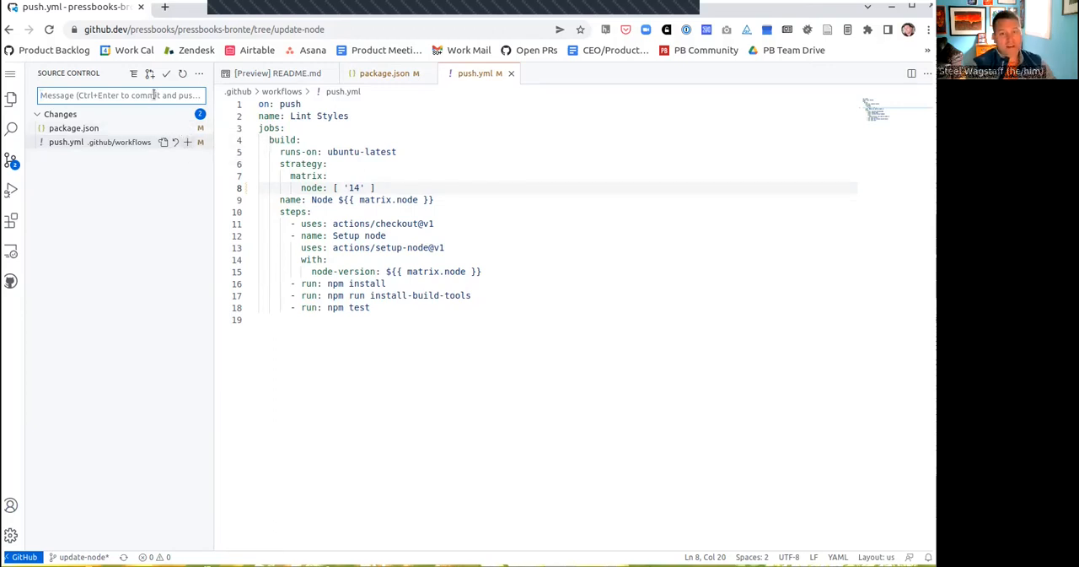
pyautogui.write('Use Node 1')
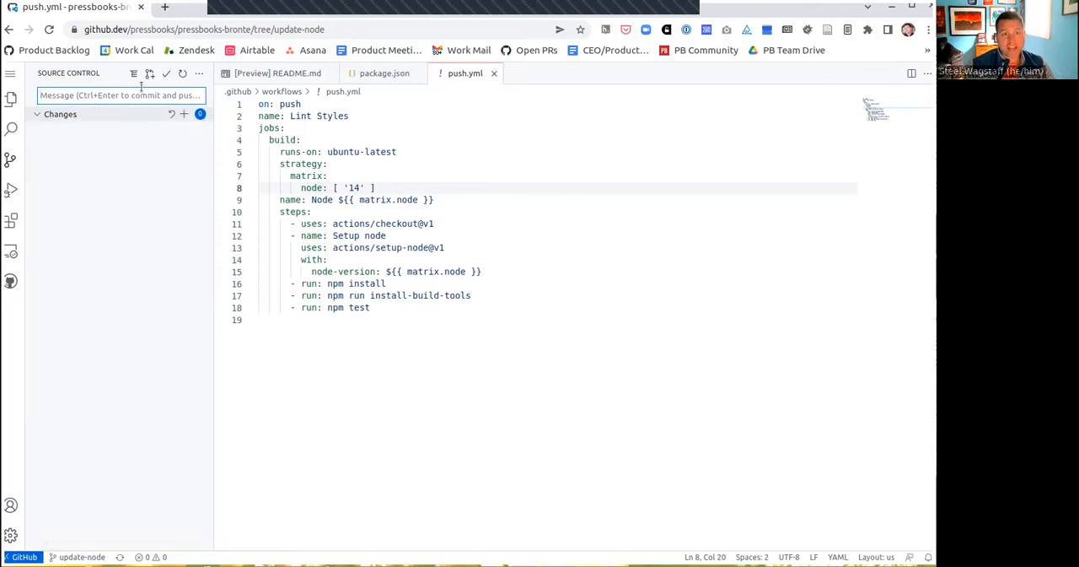
pyautogui.moveTo(150, 73)
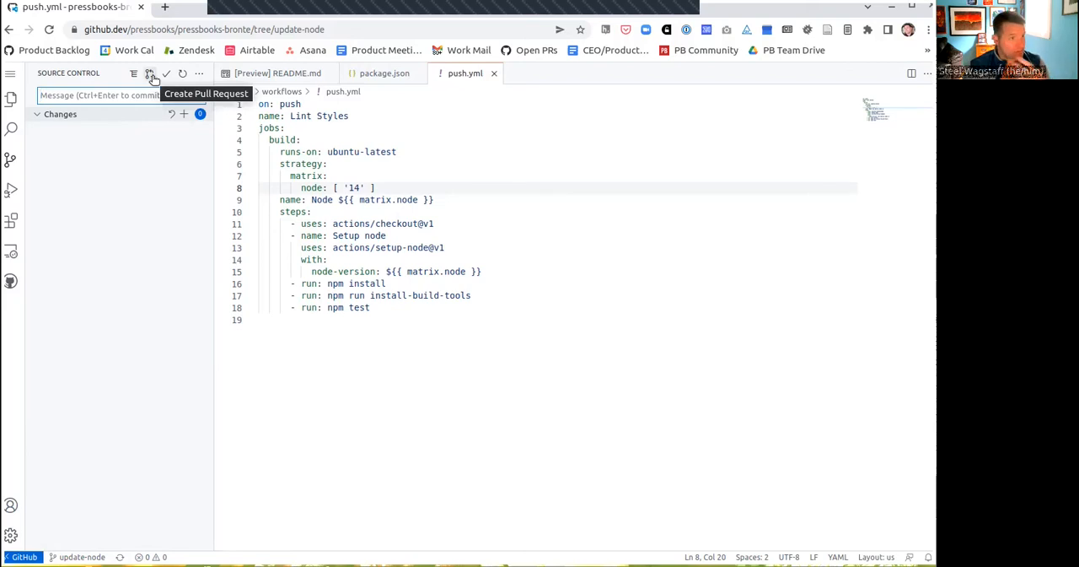
# Draft an update-node into dev pull request titled 'Use Node 14', describing replacing Node 16.
pyautogui.click(150, 74)
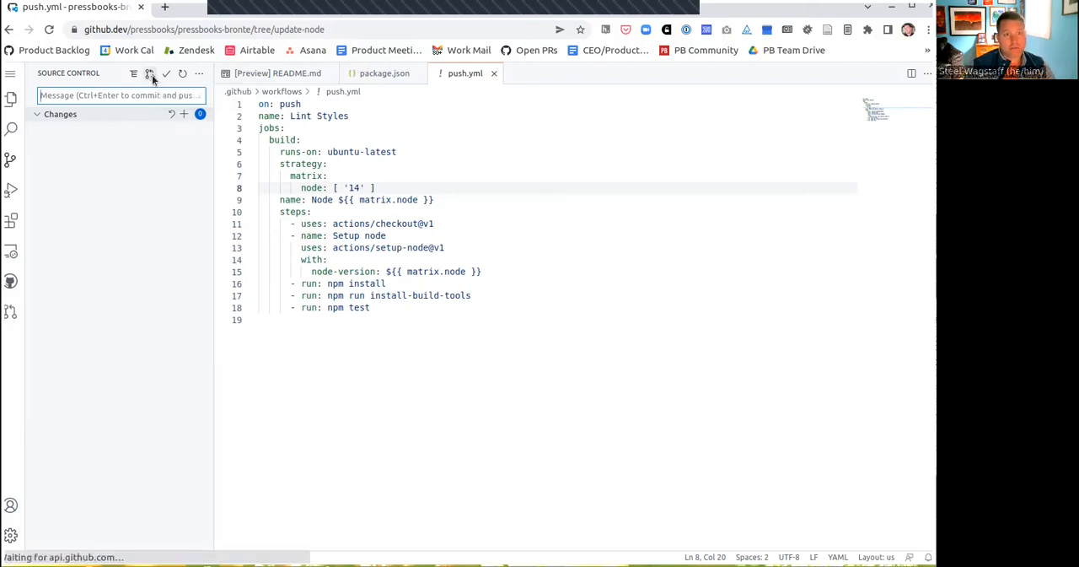
pyautogui.click(150, 74)
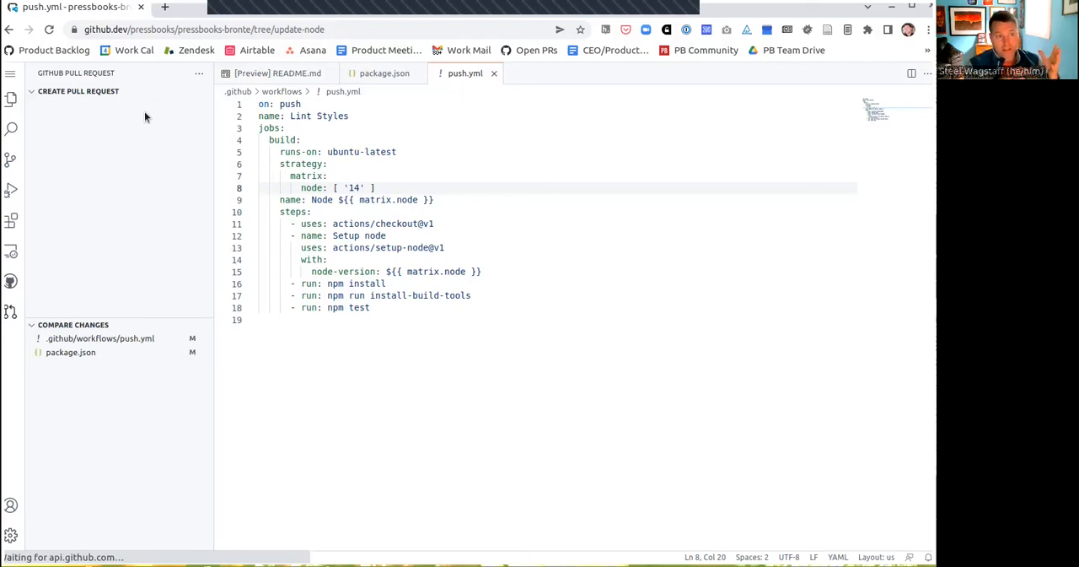
pyautogui.moveTo(137, 230)
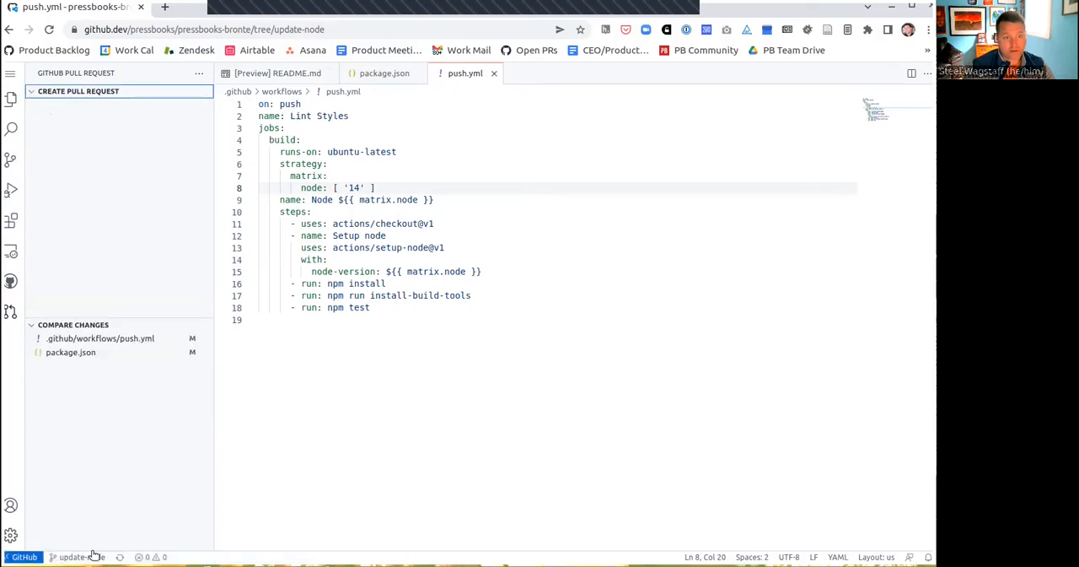
pyautogui.click(78, 91)
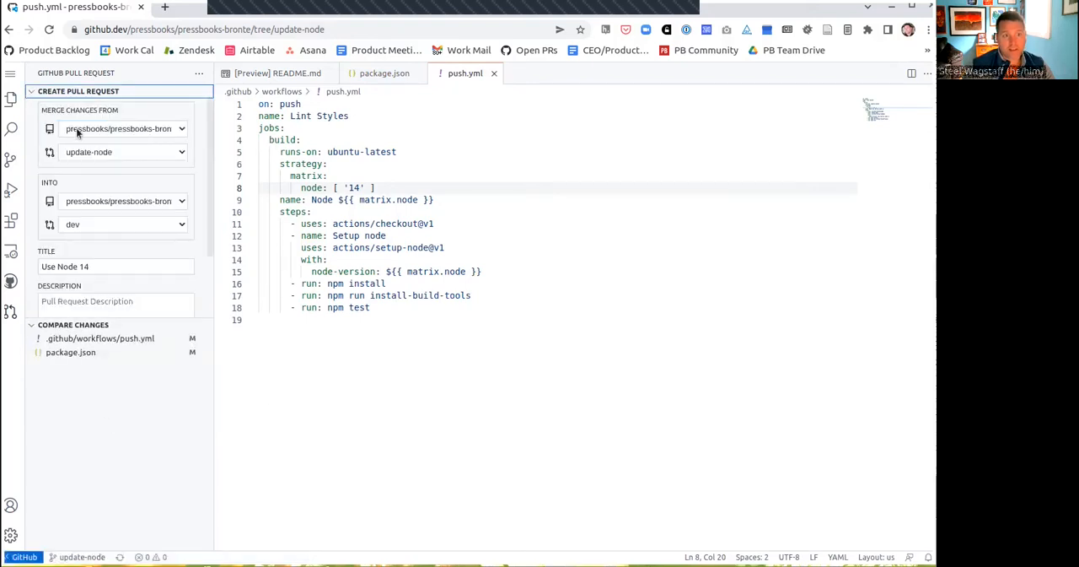
pyautogui.moveTo(148, 161)
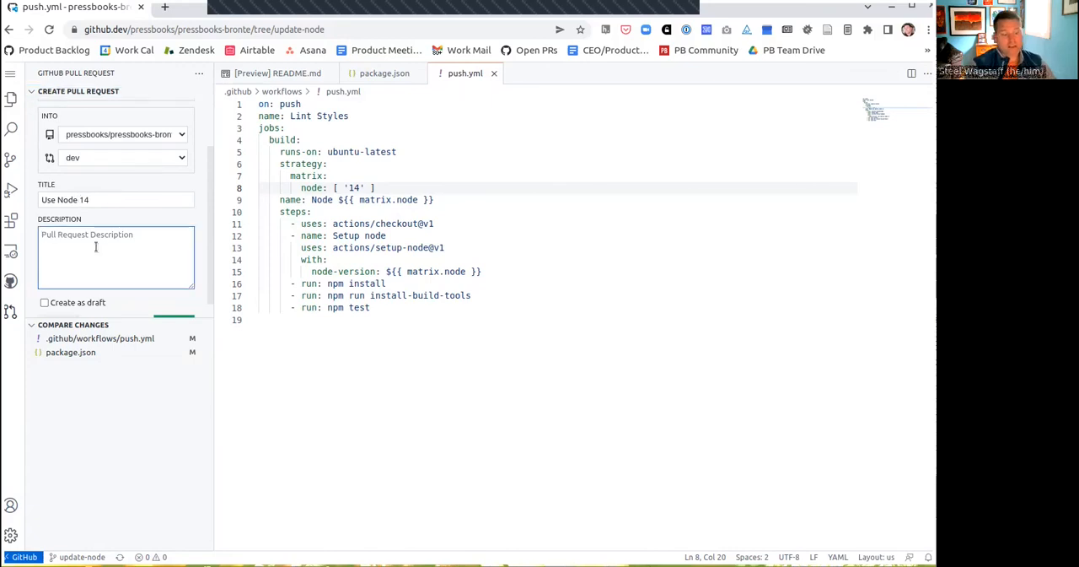
pyautogui.write('Use Nod')
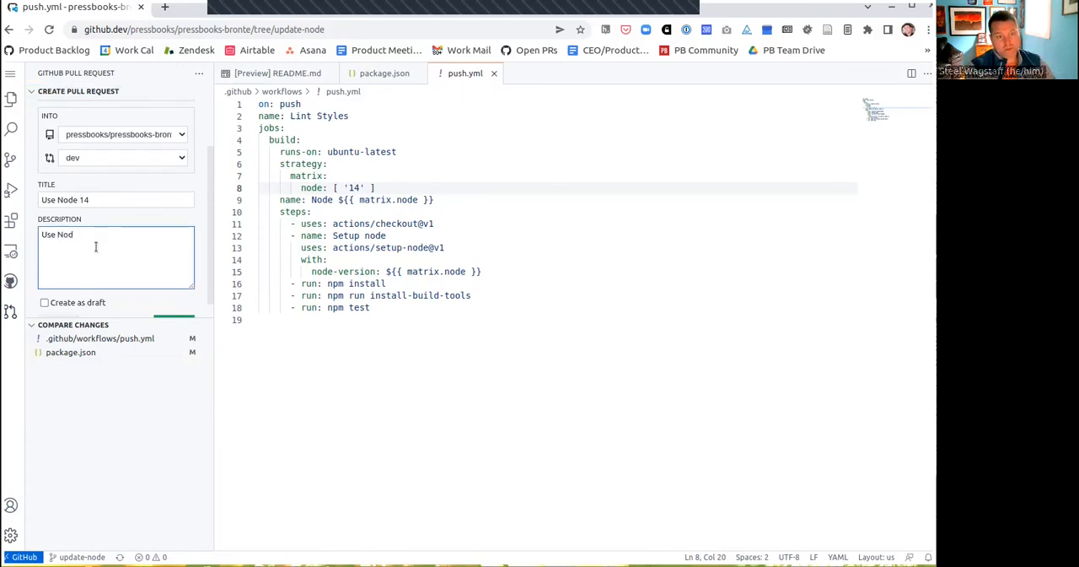
pyautogui.write('Replace N')
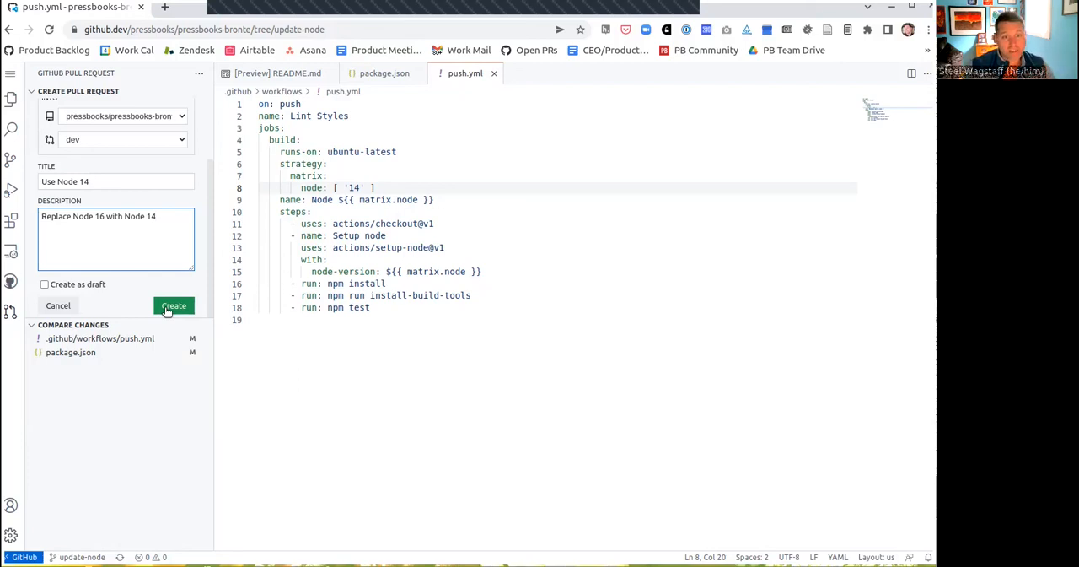
pyautogui.click(11, 99)
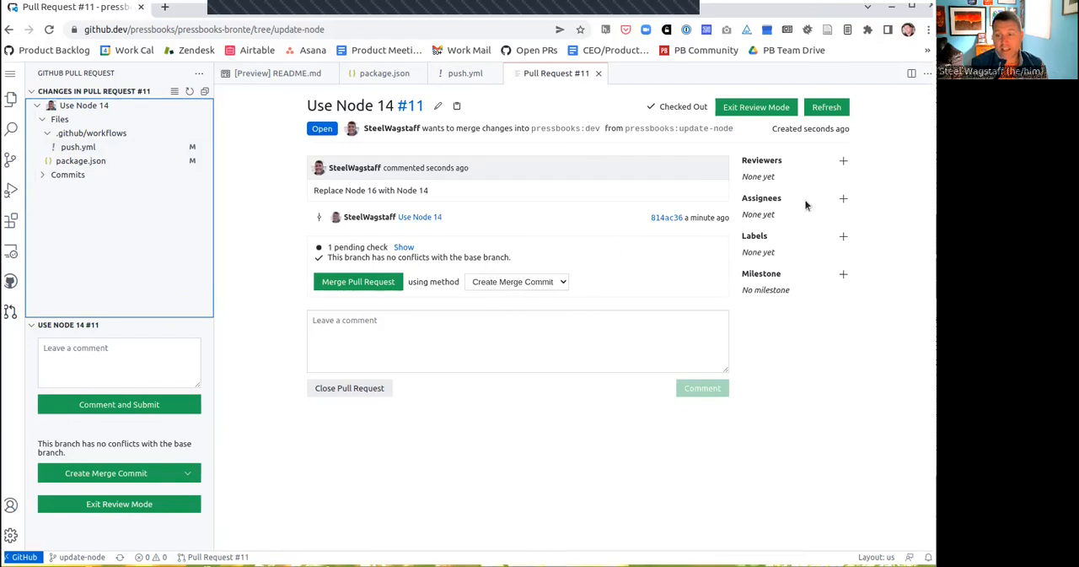
pyautogui.click(844, 161)
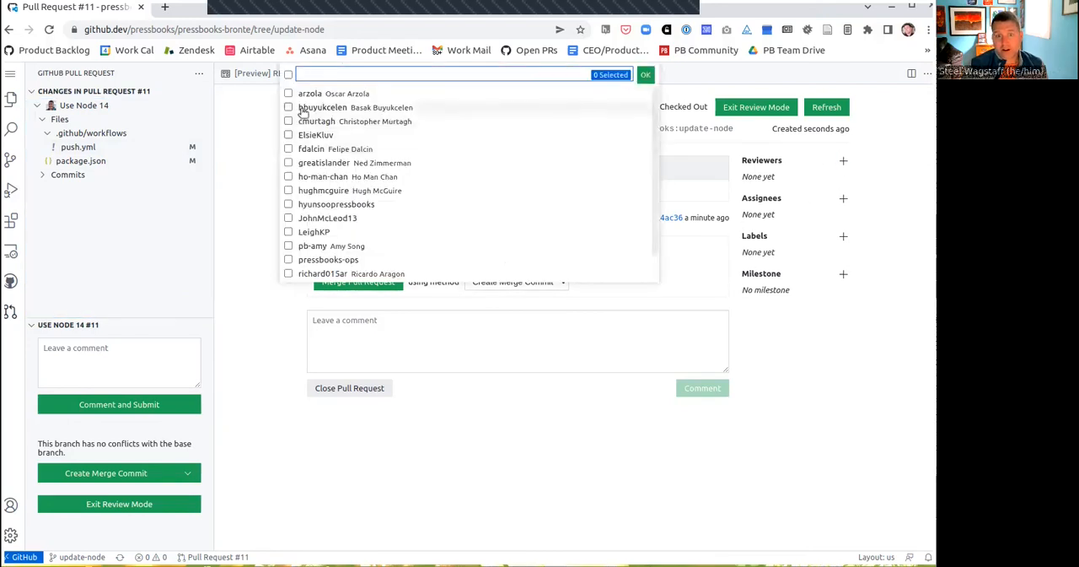
pyautogui.click(289, 120)
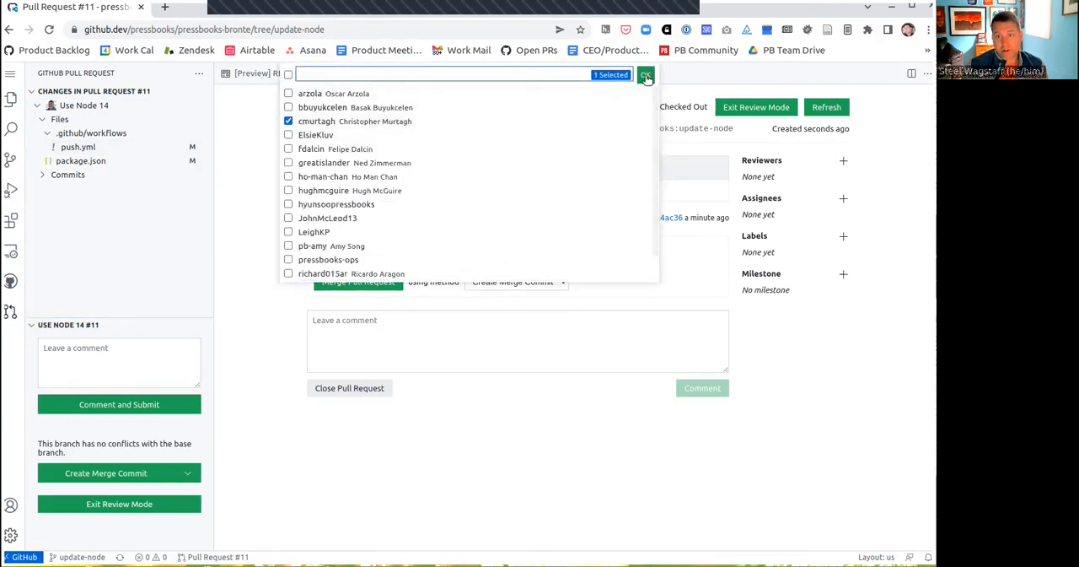
pyautogui.click(645, 74)
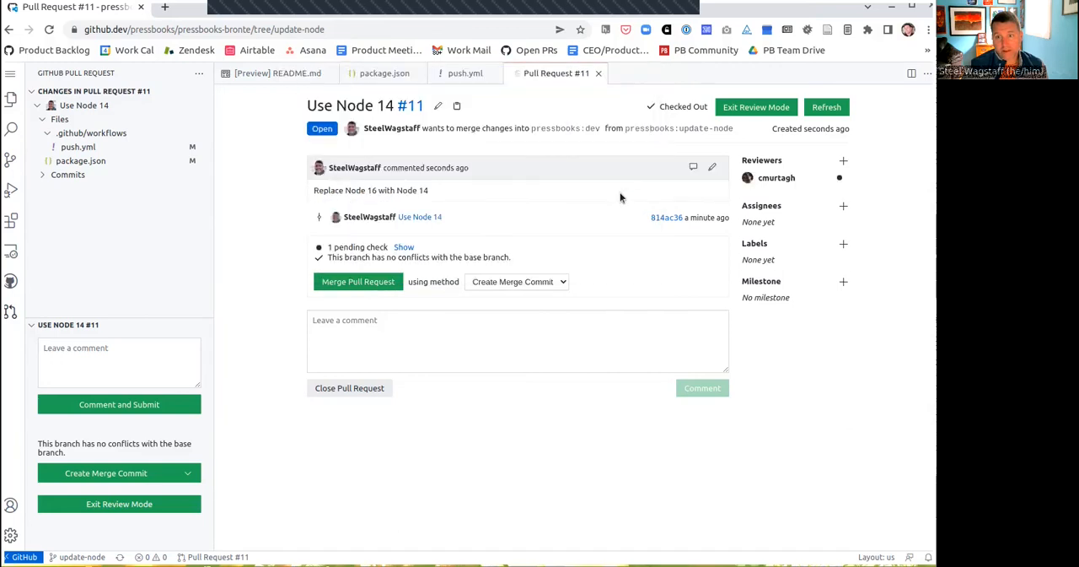